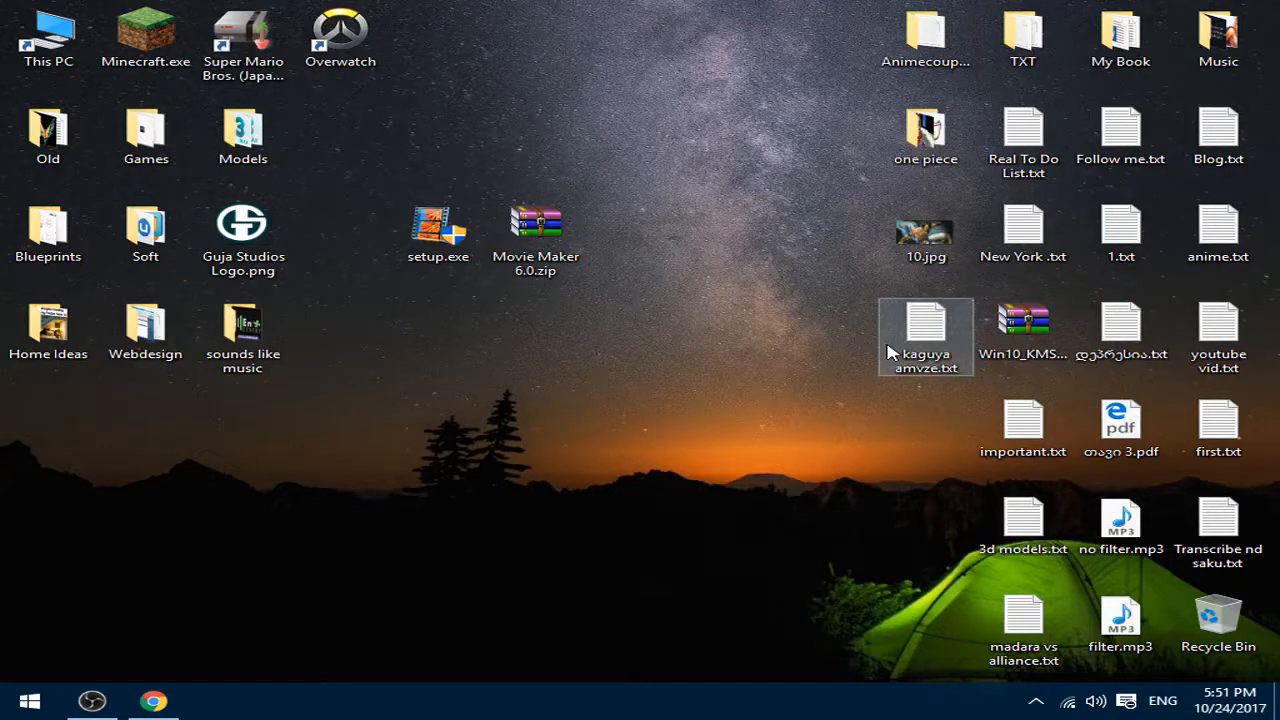
# - Open the Movie Maker 6.0.zip archive to view its contents
pyautogui.click(735, 376)
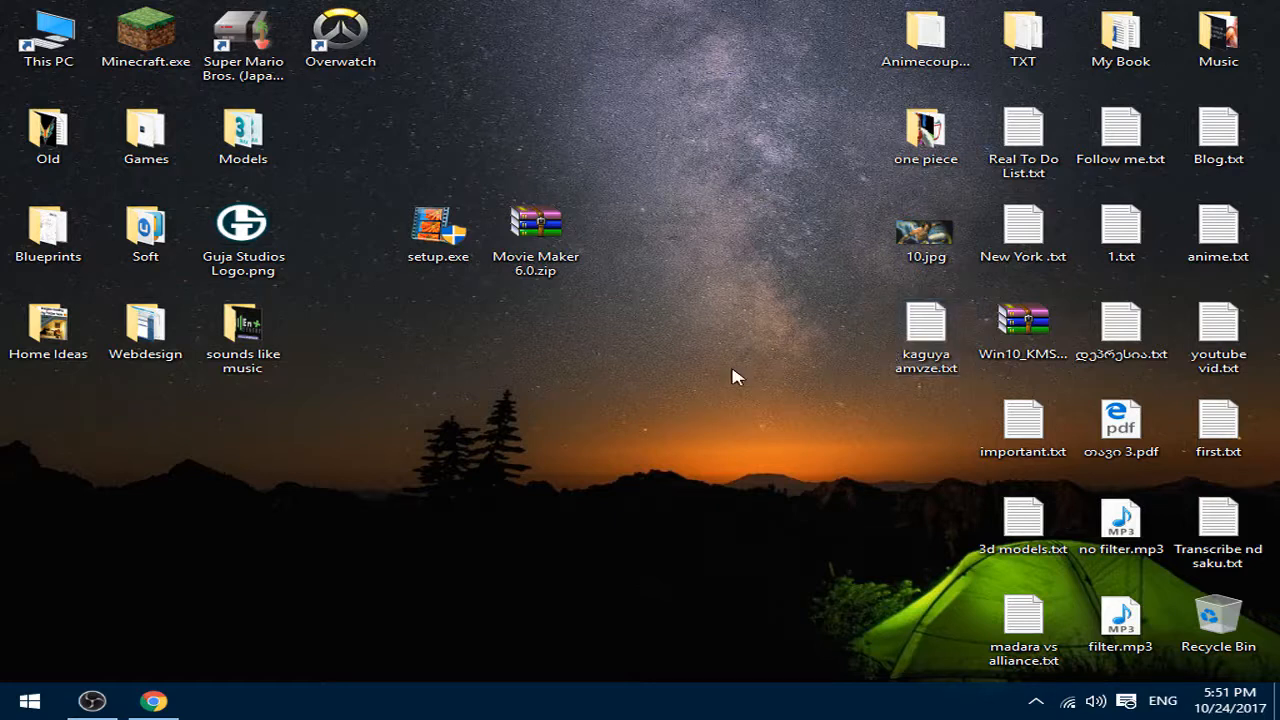
pyautogui.moveTo(640, 553)
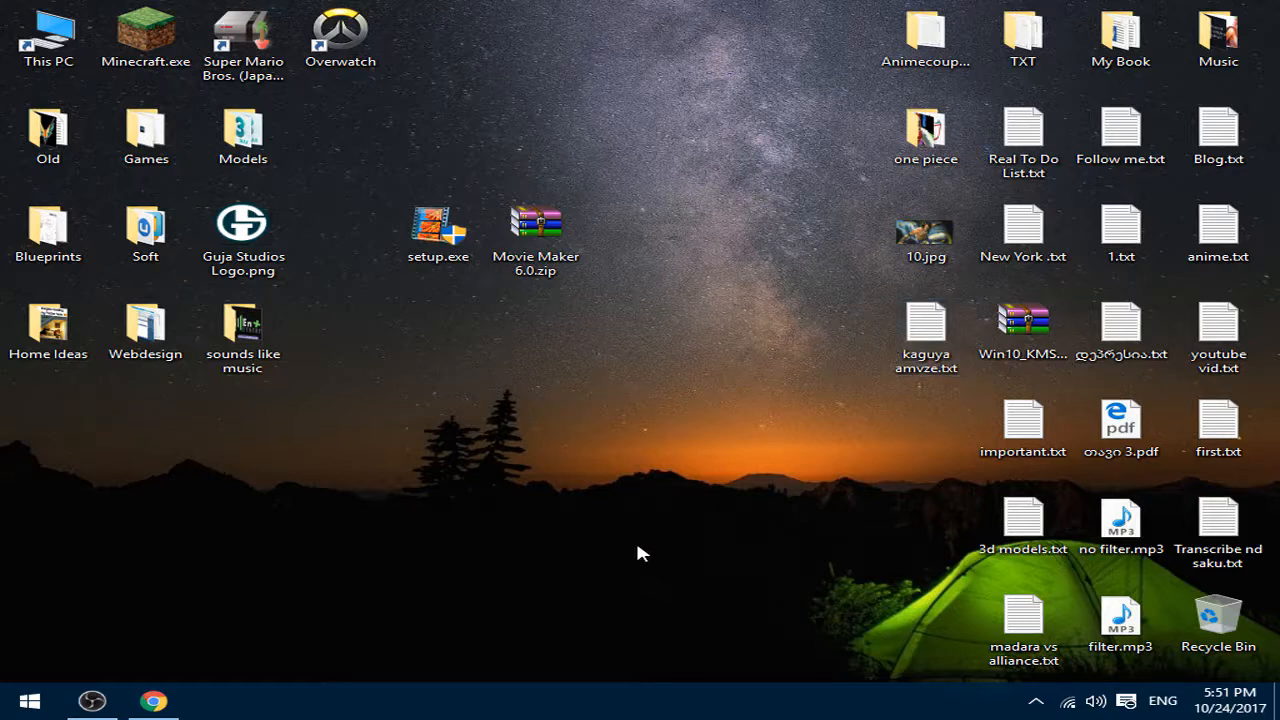
pyautogui.click(535, 235)
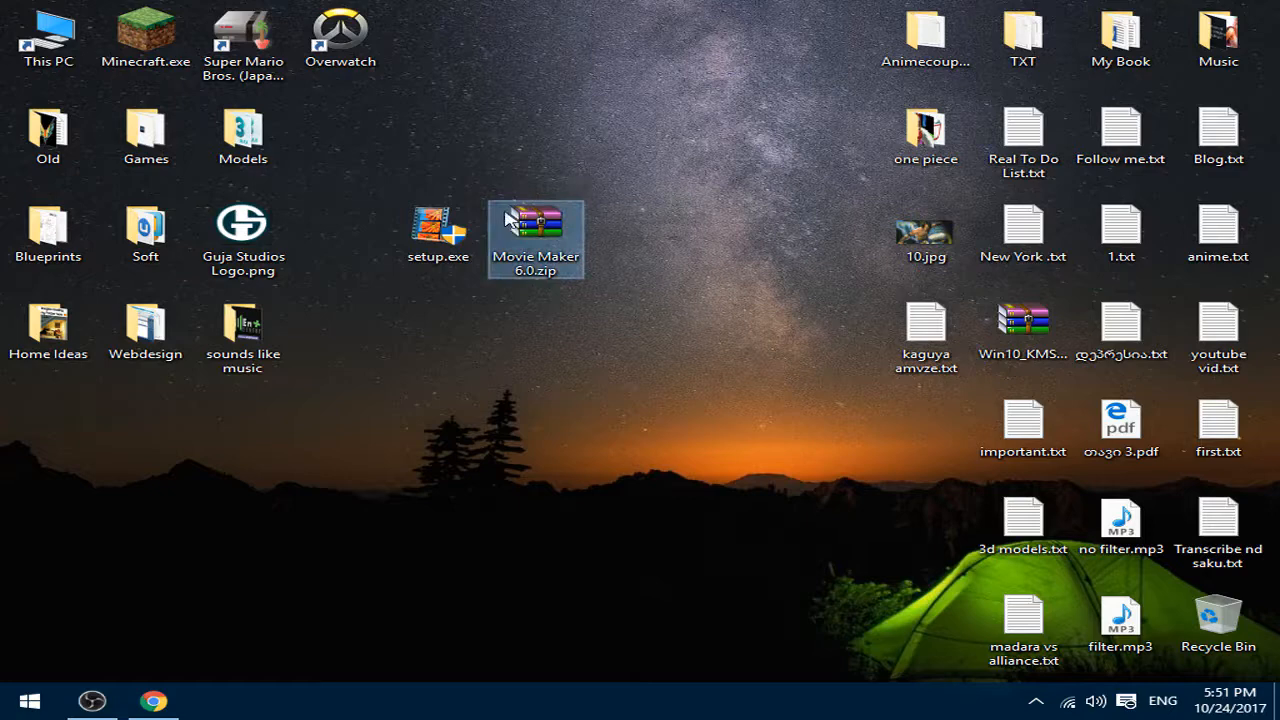
pyautogui.doubleClick(535, 235)
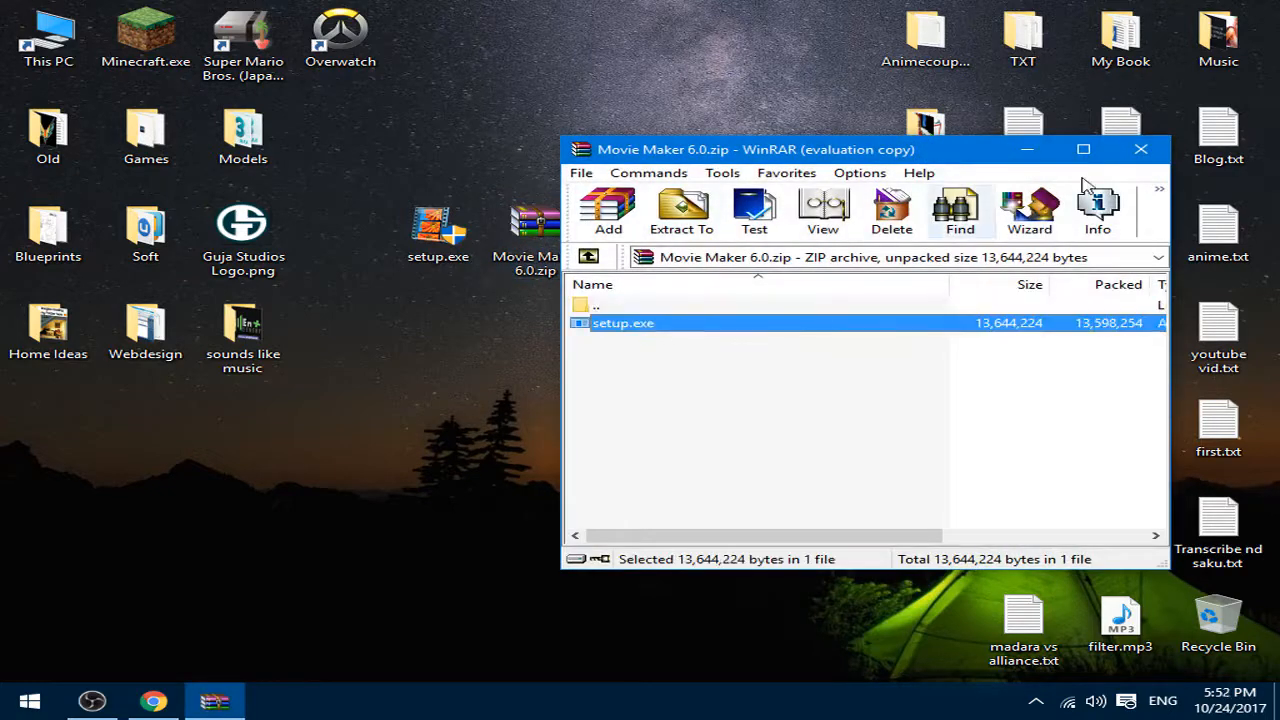
pyautogui.click(1141, 149)
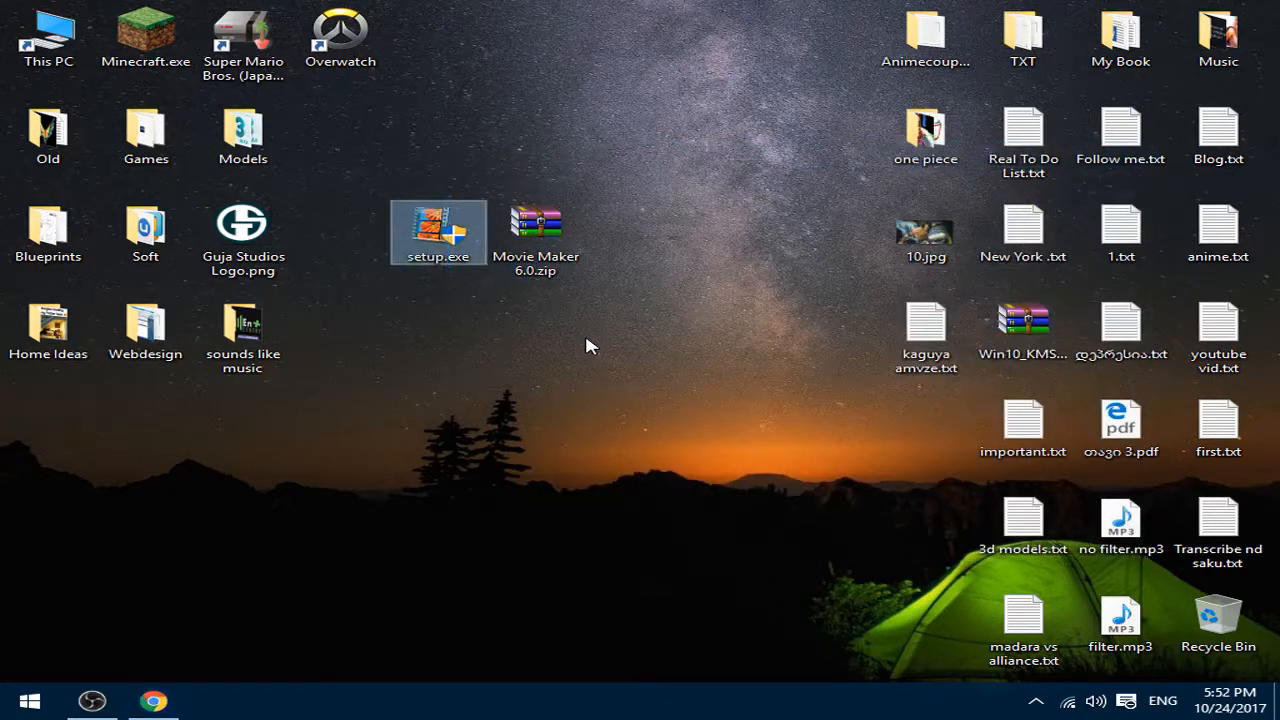
# - Run setup.exe in English and finish the install with 'Run Windows Movie Maker' checked
pyautogui.doubleClick(438, 232)
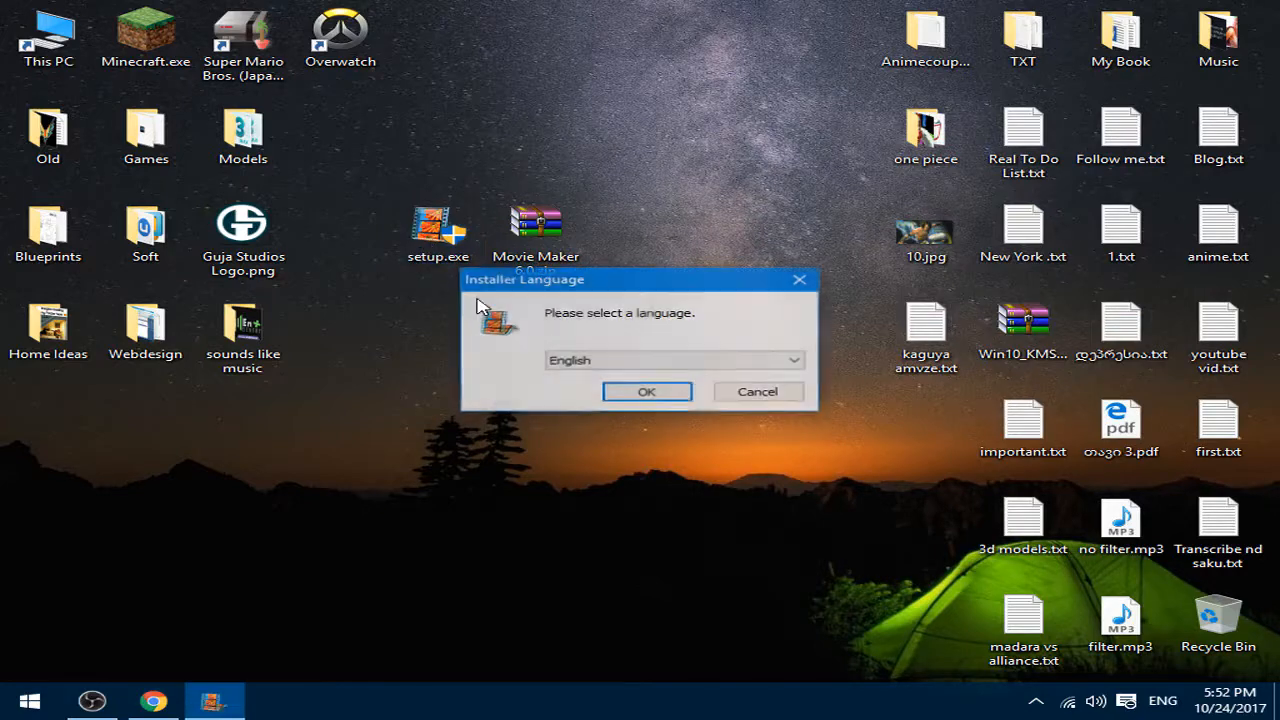
pyautogui.click(646, 391)
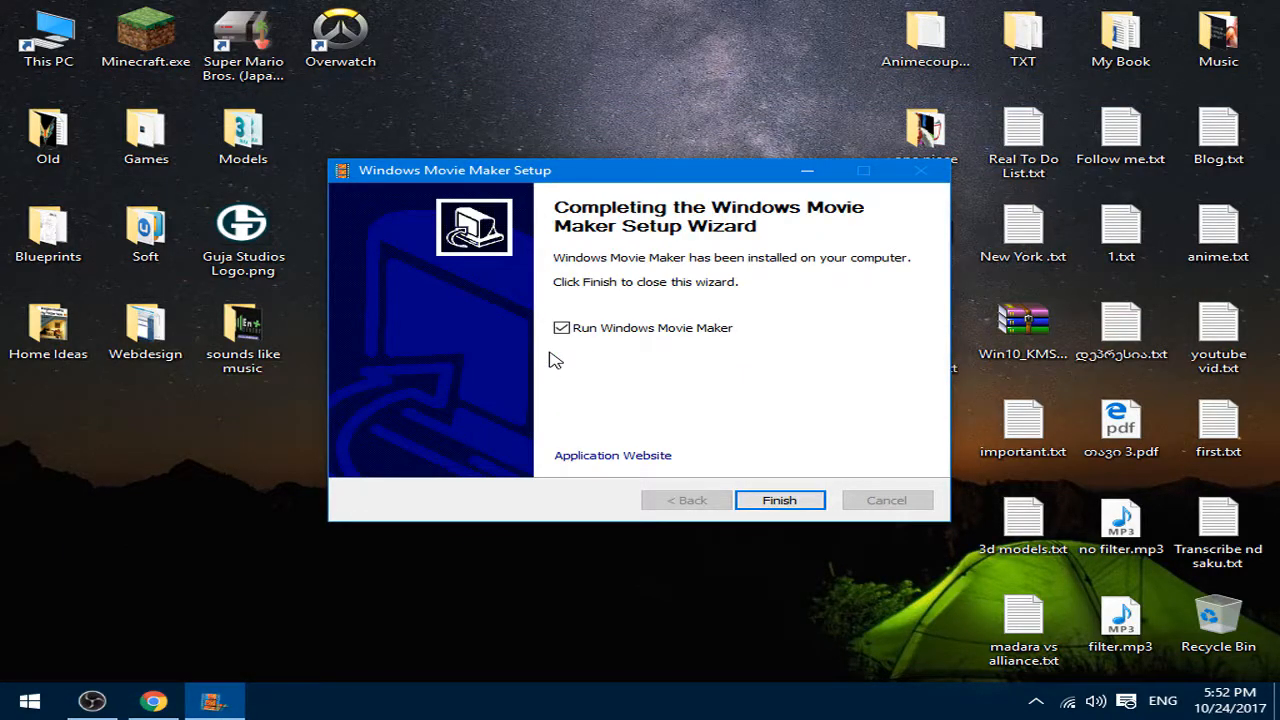
pyautogui.click(779, 500)
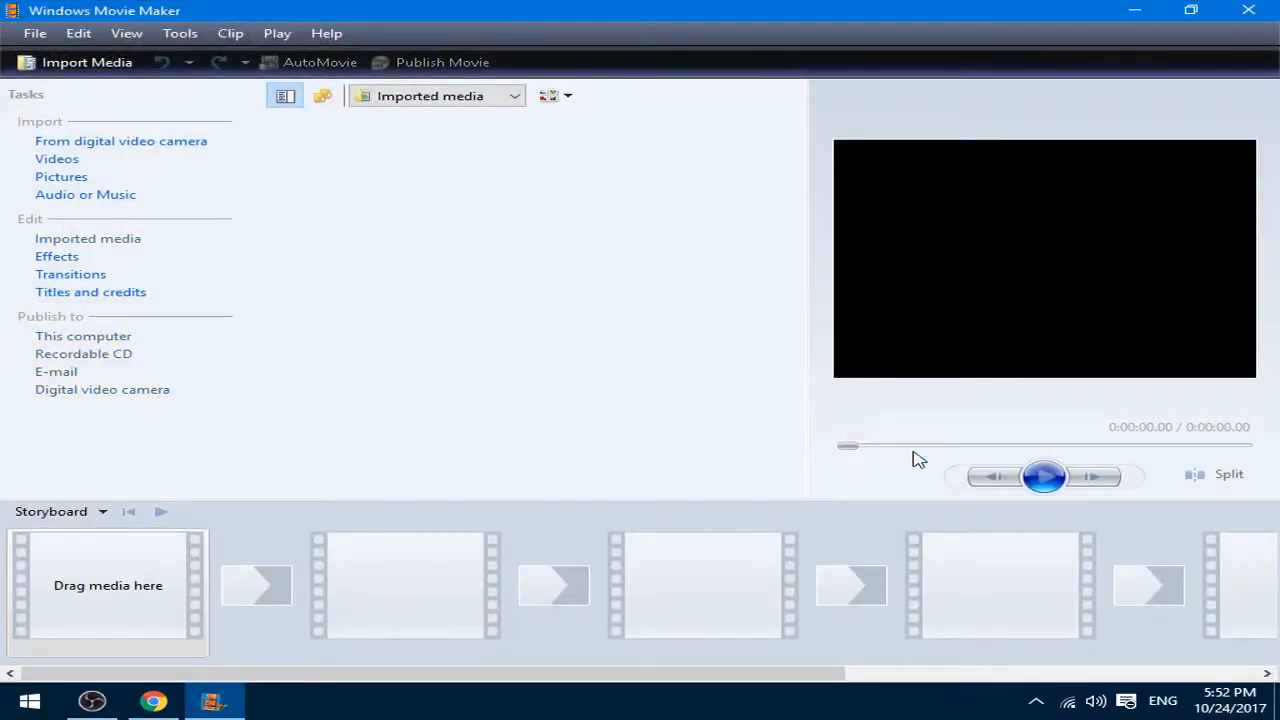
pyautogui.moveTo(390, 25)
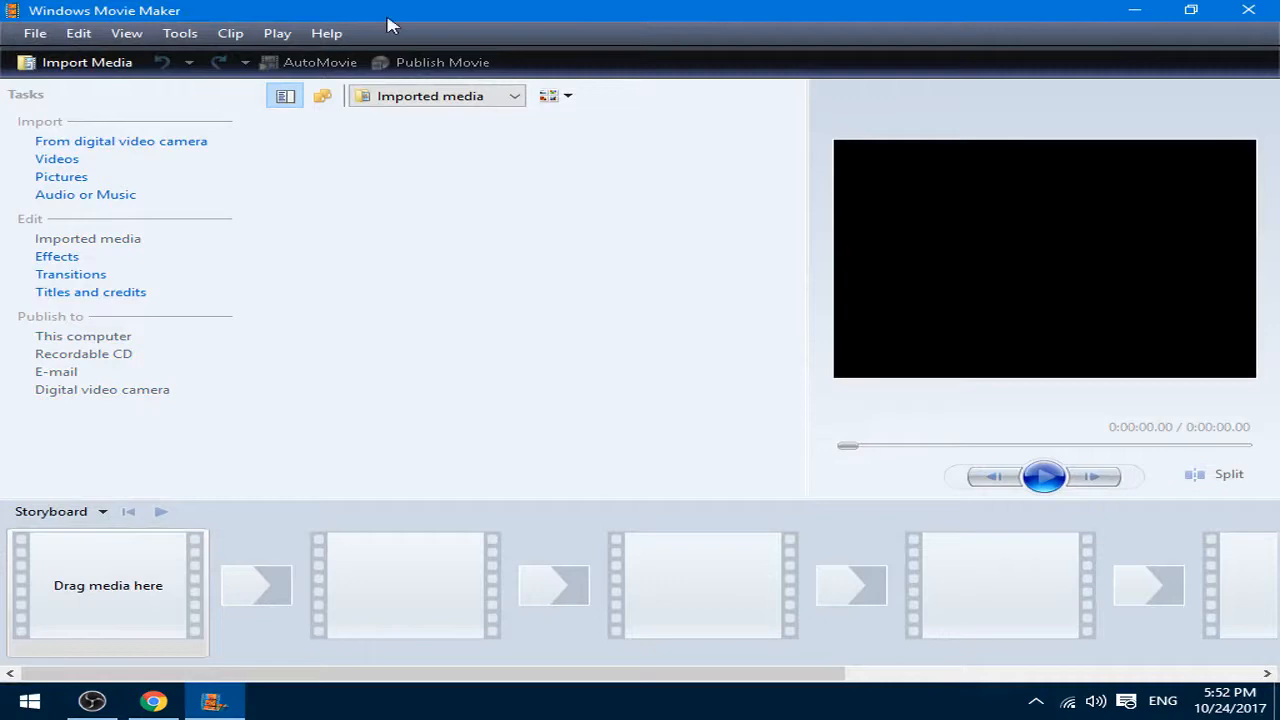
# - Restore down the Windows Movie Maker window, then close it
pyautogui.click(1190, 10)
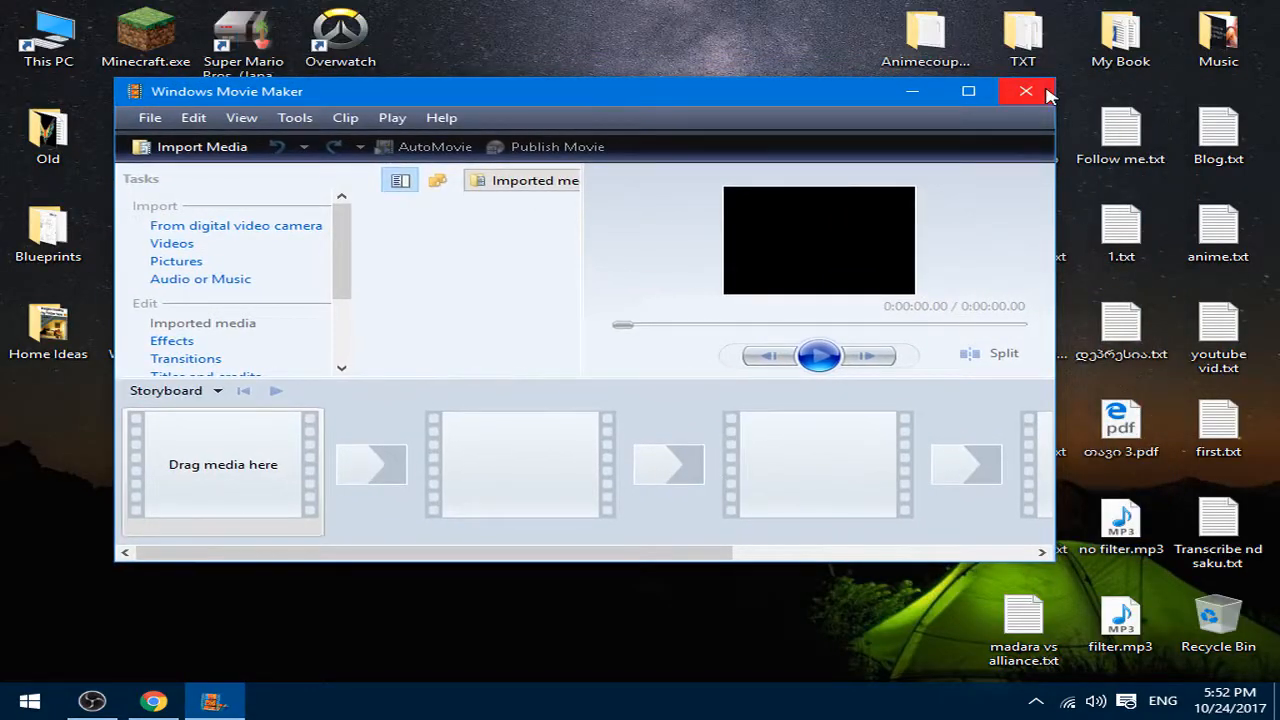
pyautogui.moveTo(1026, 91)
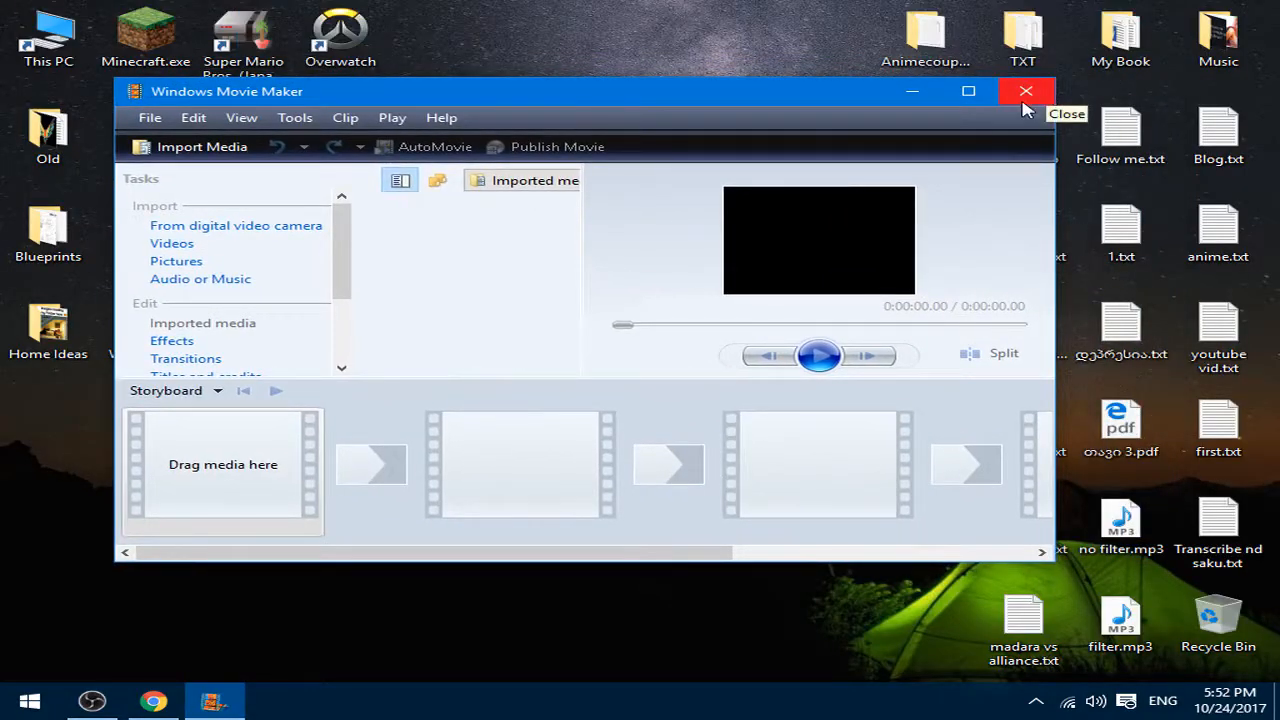
pyautogui.click(1025, 91)
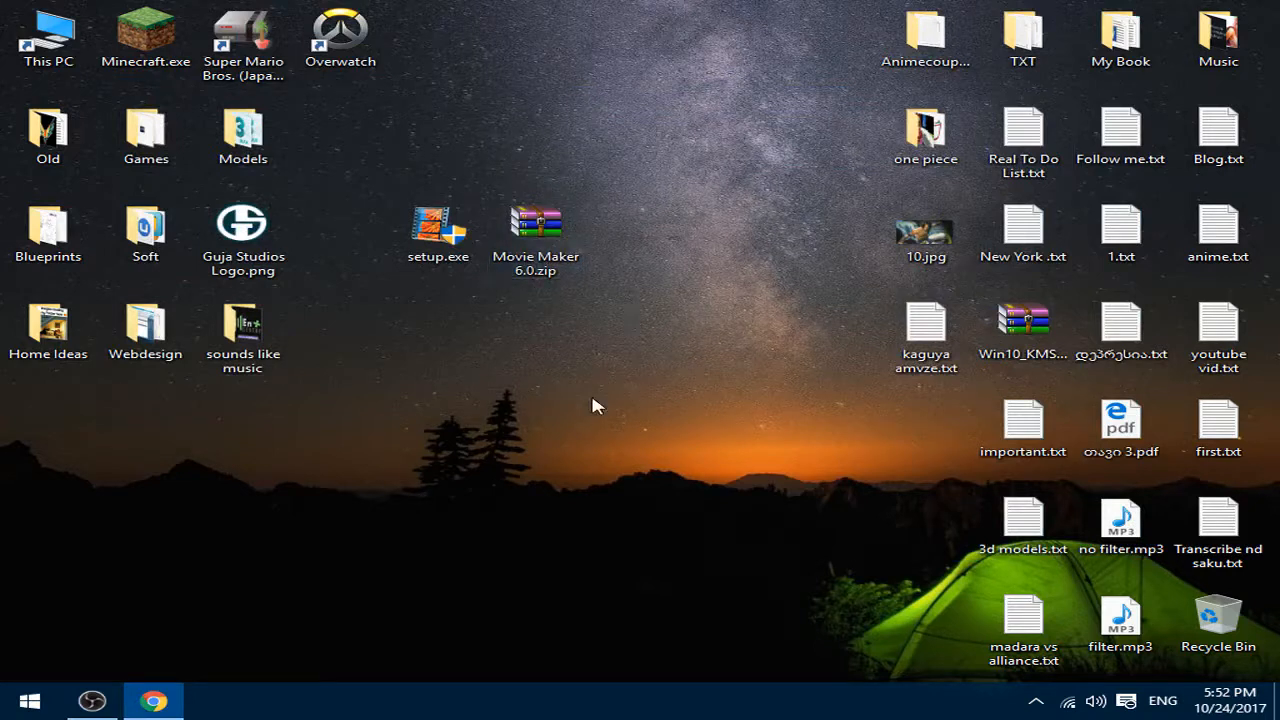
pyautogui.moveTo(590, 400)
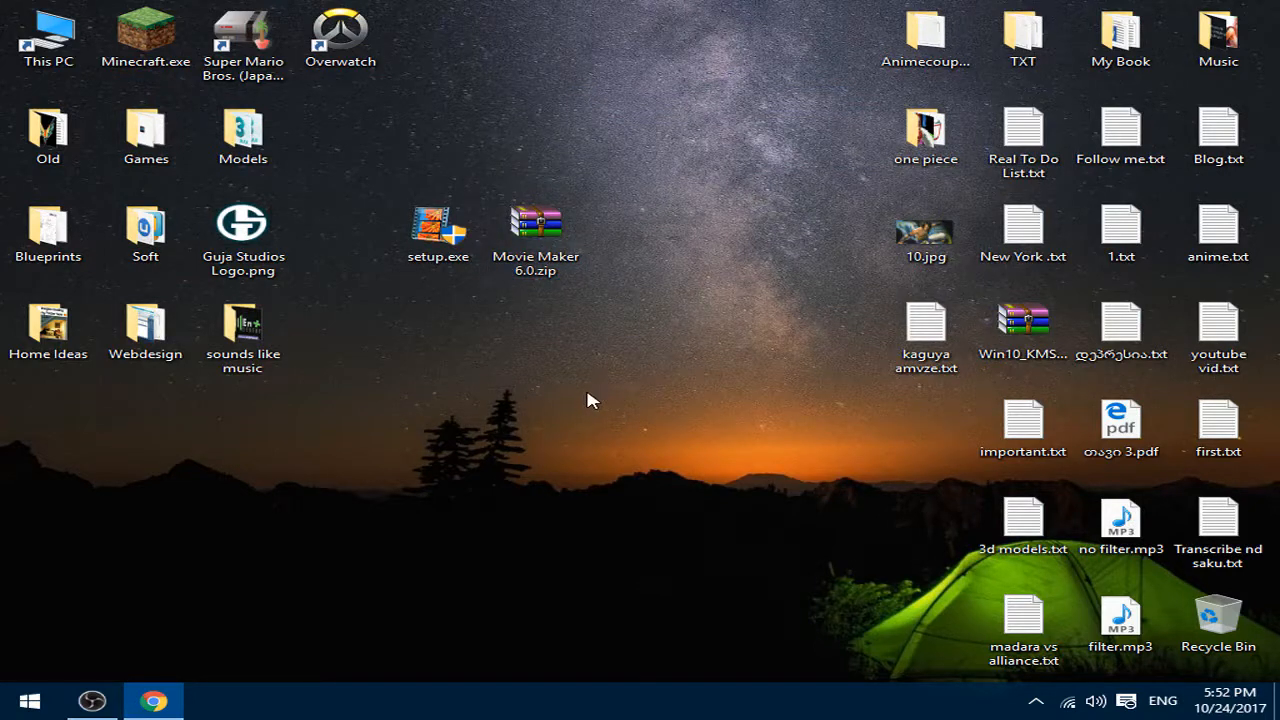